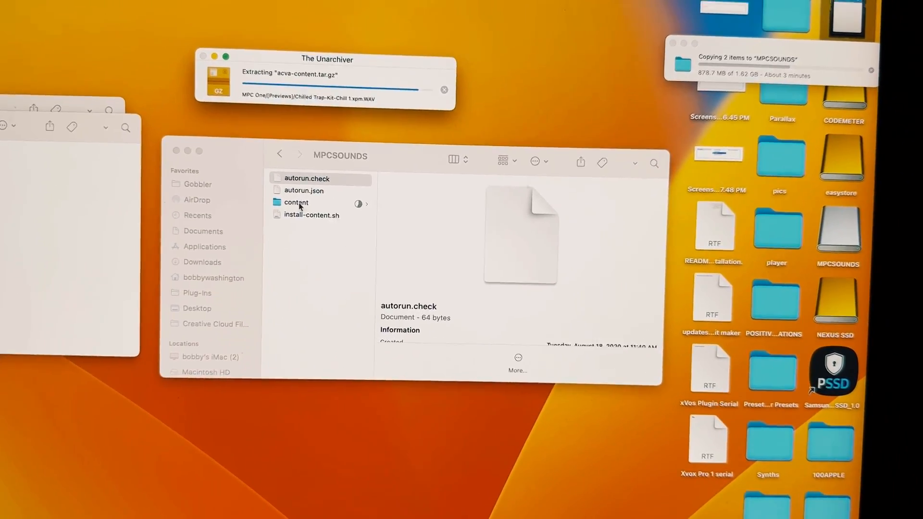
Extract acva-content.tar.gz with The Unarchiver inside the SD card's content folder
double_click(296, 202)
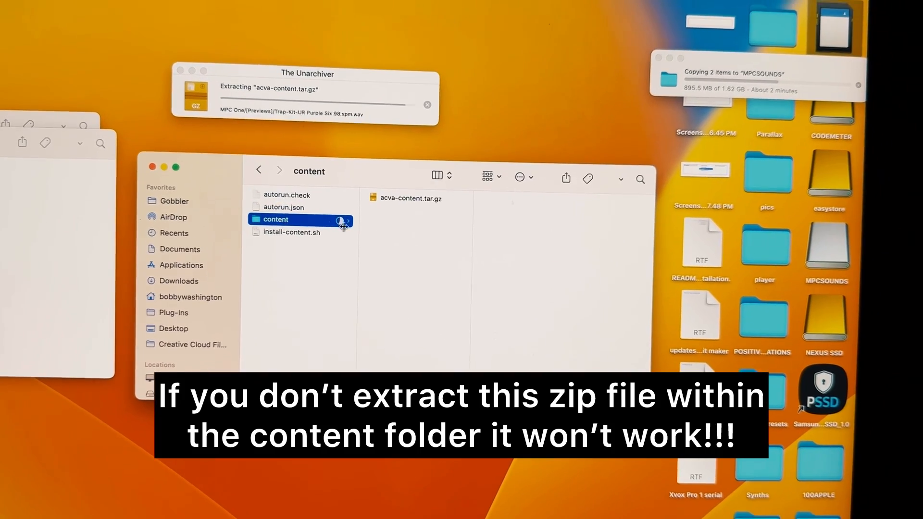
click(406, 203)
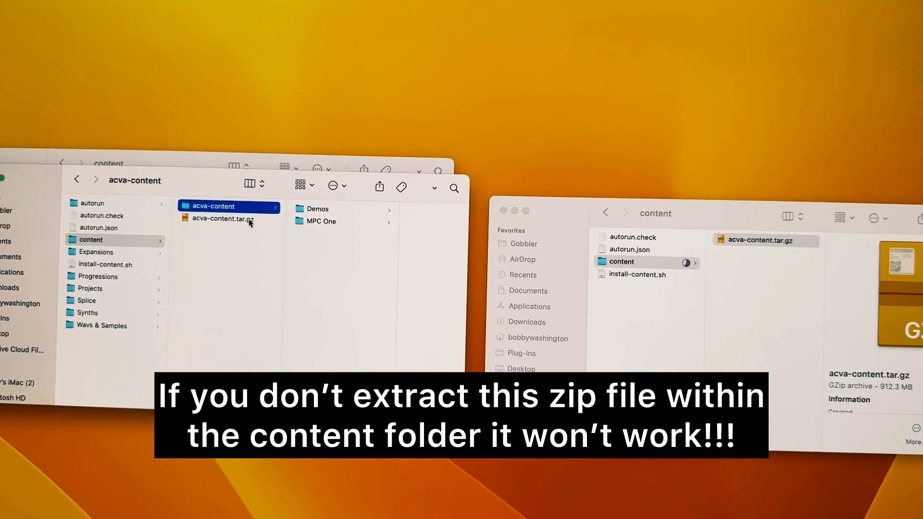
right_click(229, 219)
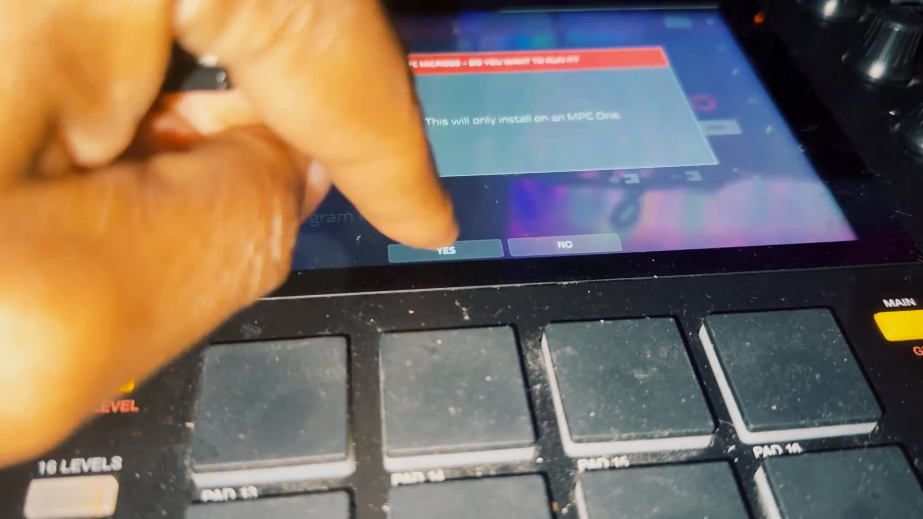
Approve the autorun install script so the MPC One boots to Select Project
click(445, 250)
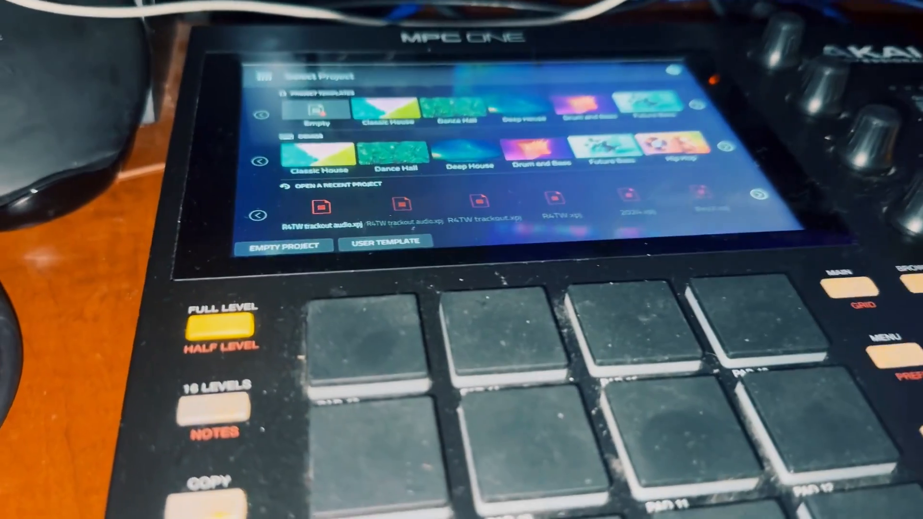